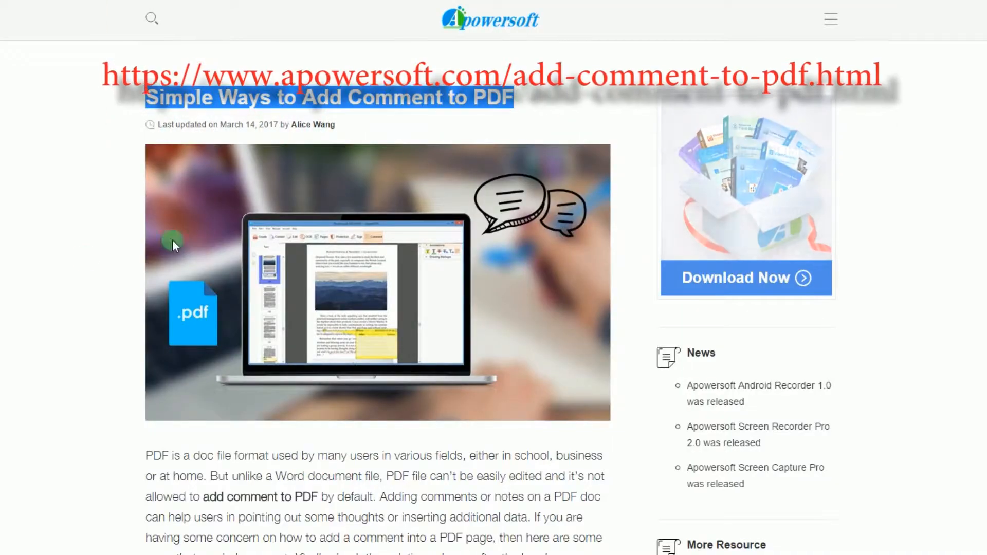
- Download the ApowerPDF installer from Apowersoft and open the desktop sample PDF in ApowerPDF
scroll(down, 3)
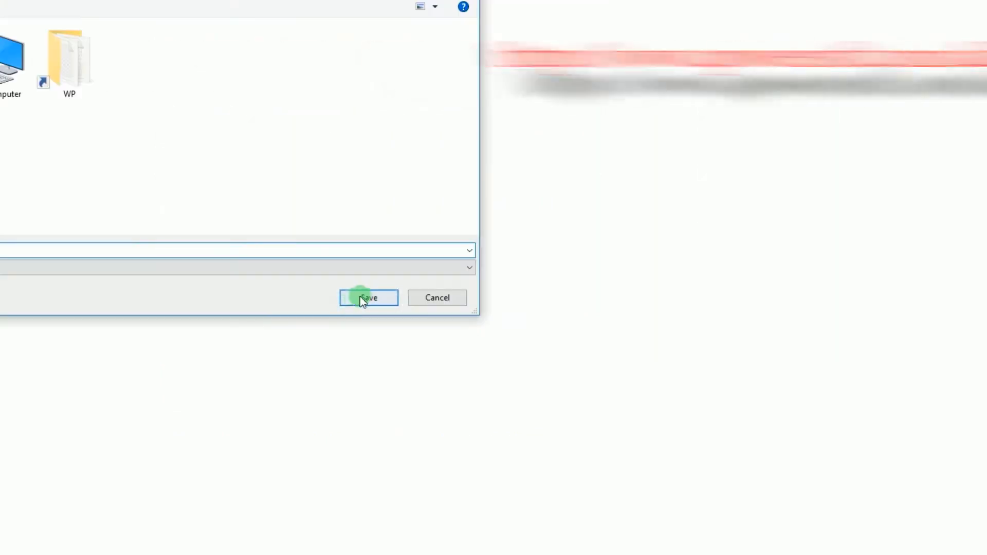
click(368, 298)
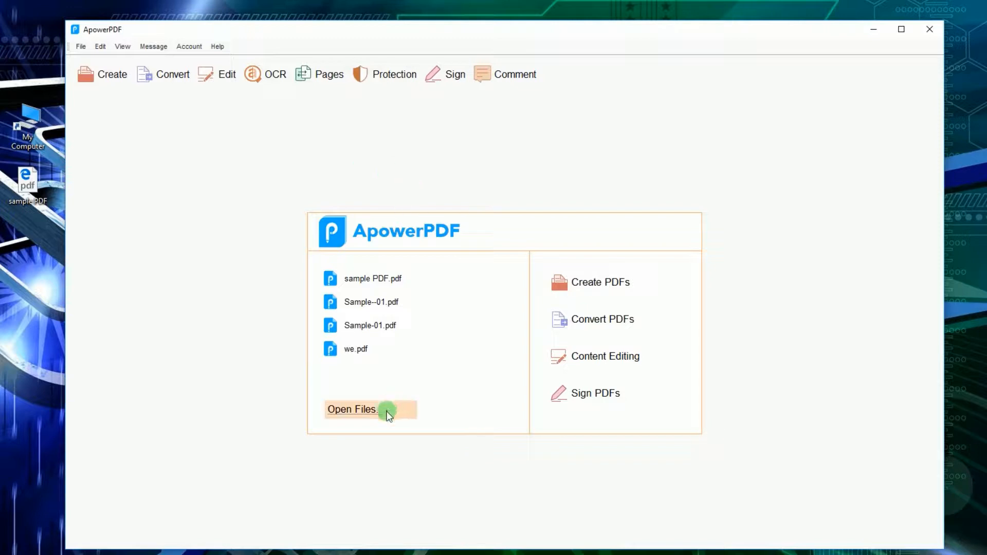
mouse_move(965, 335)
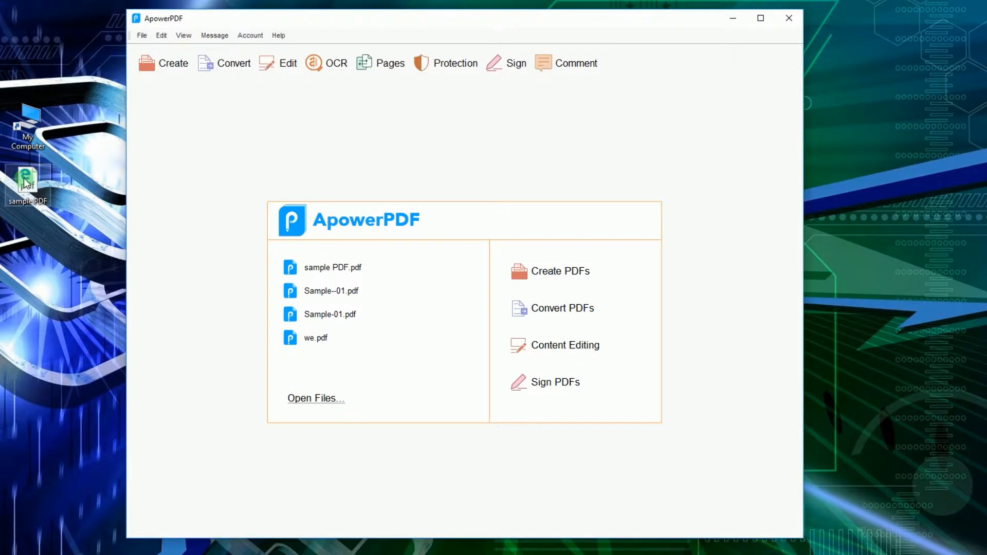
double_click(333, 267)
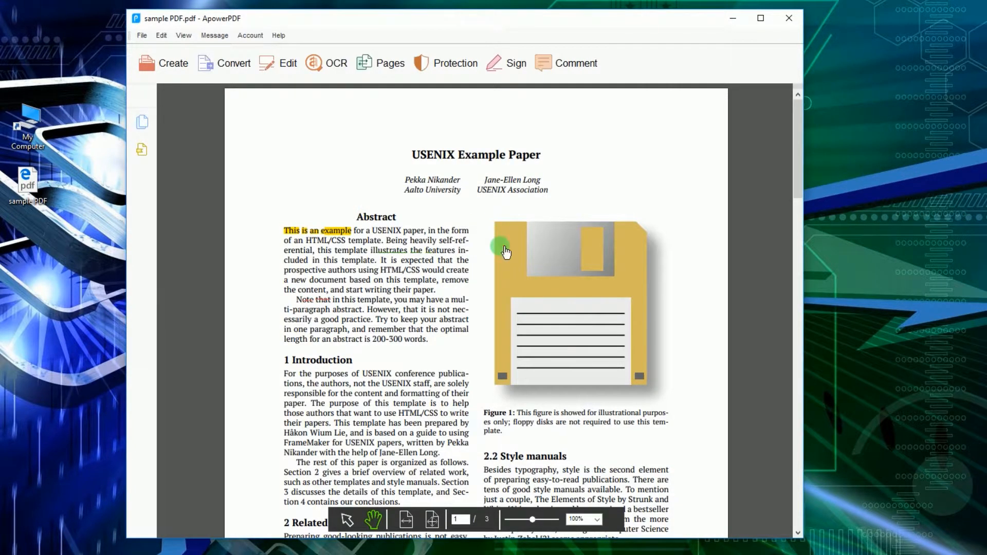
scroll(down, 3)
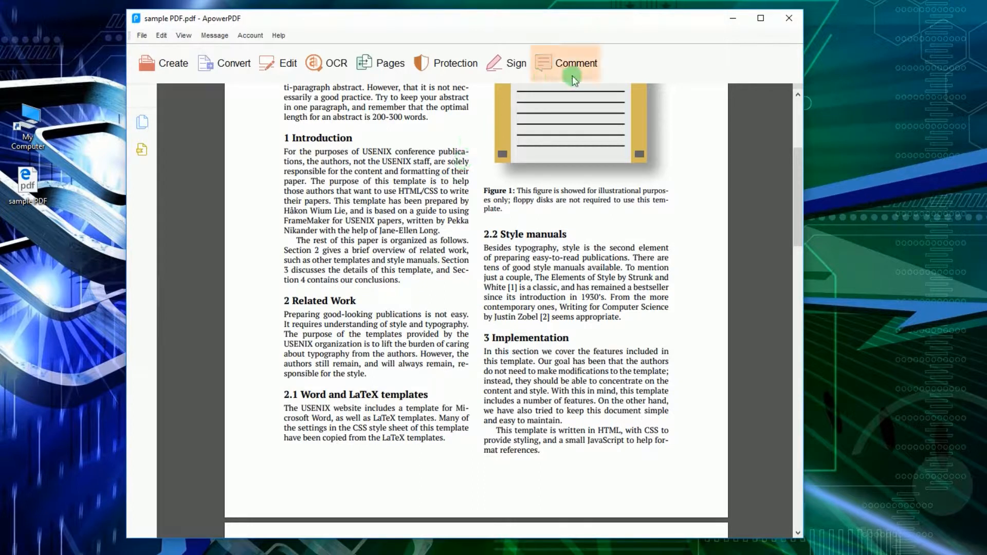
- Add a Note comment 'Are you sure of this day?' beside the Implementation section and save the PDF
click(576, 63)
text(Are you sure)
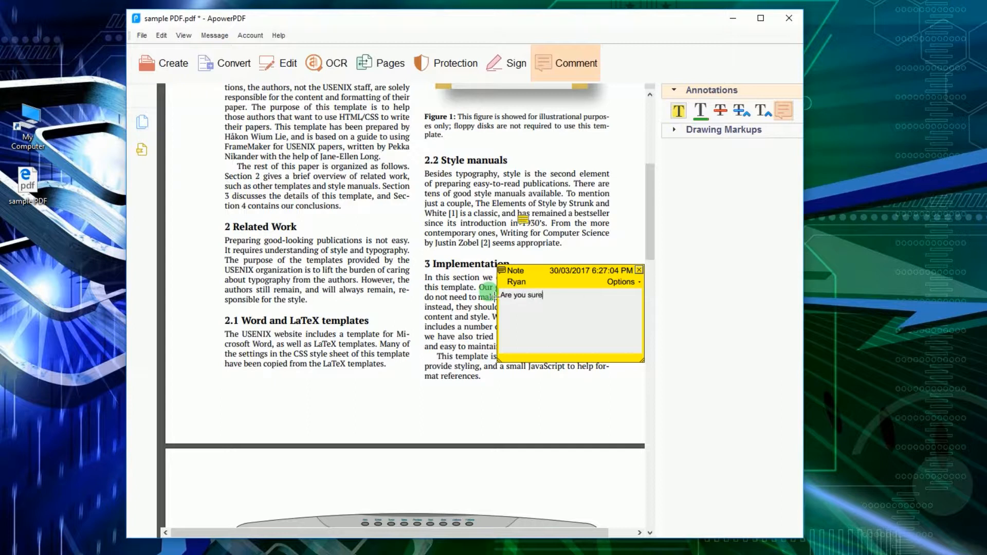
text(of this day?)
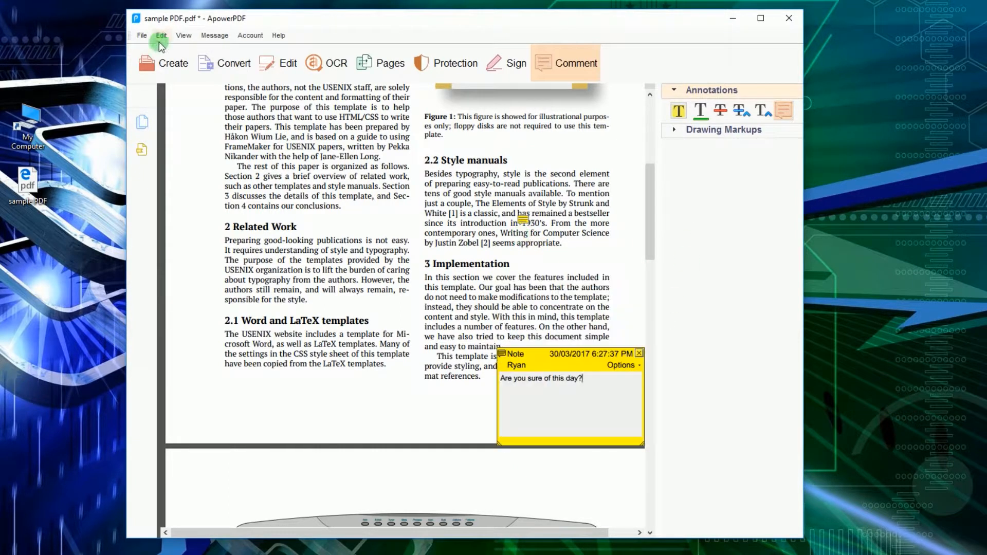
click(142, 35)
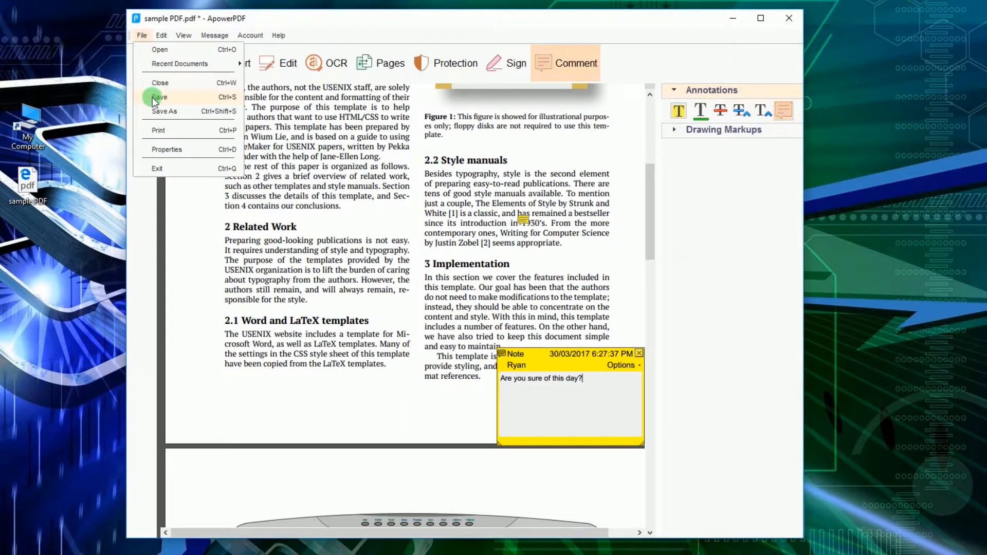
click(159, 97)
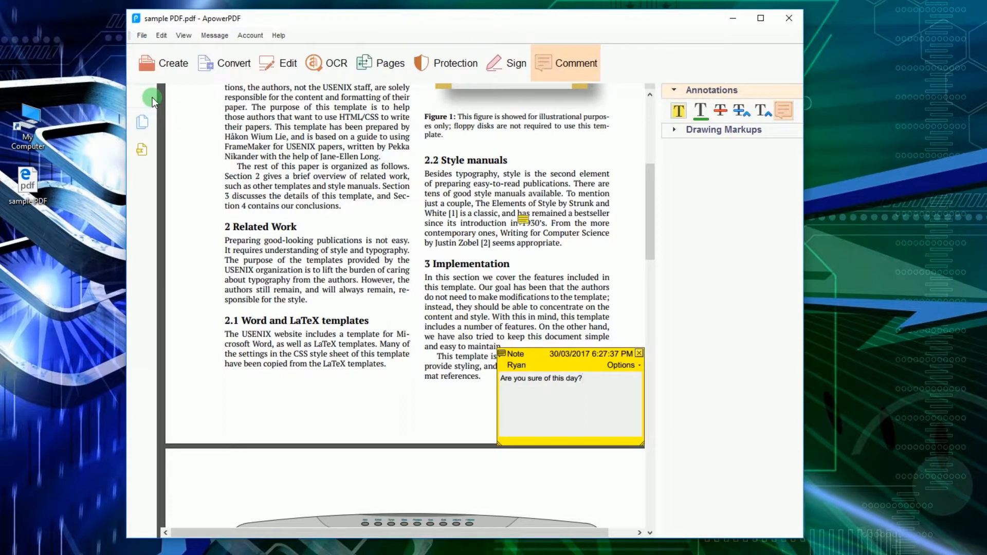